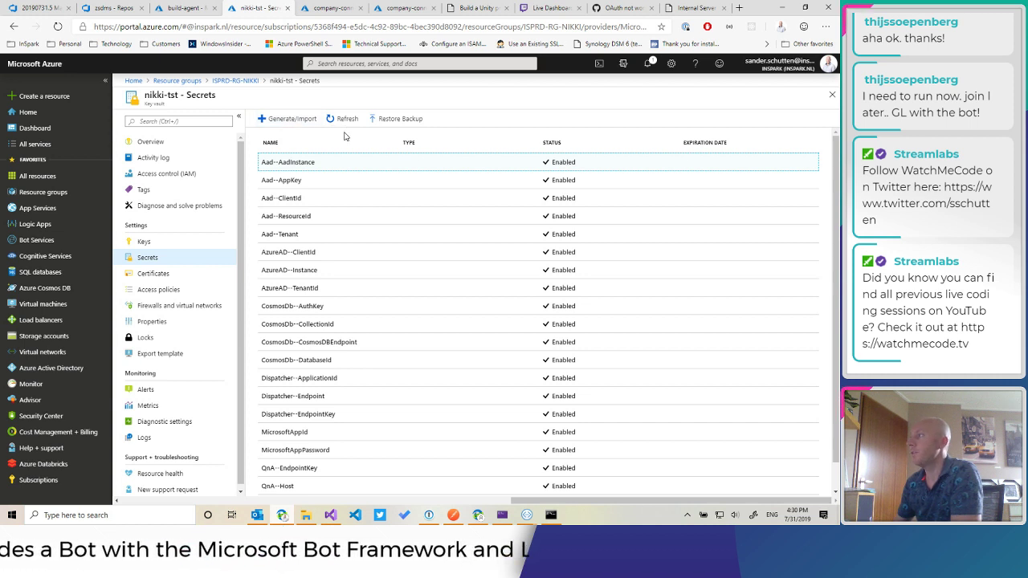
pyautogui.moveTo(463, 147)
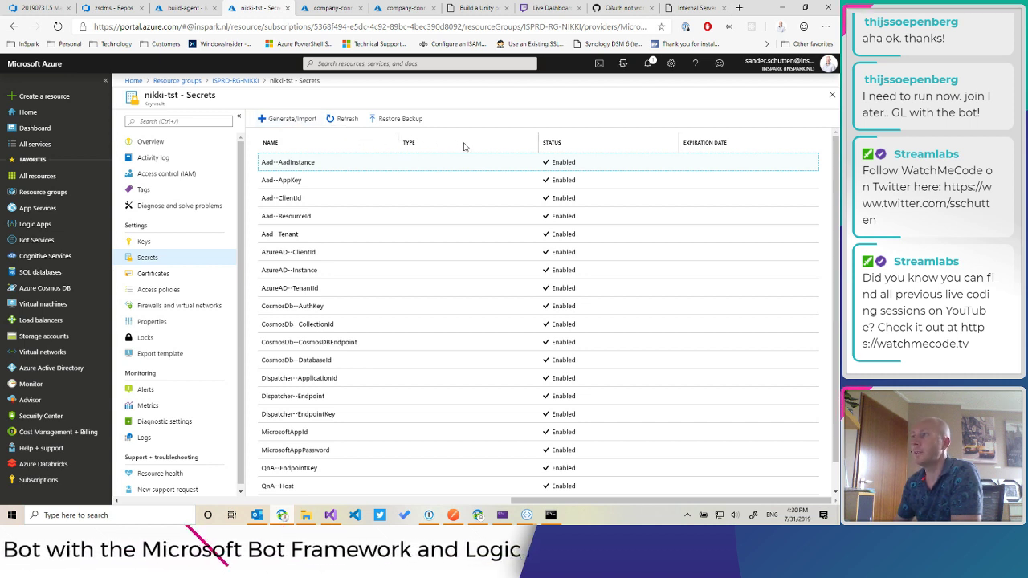
pyautogui.moveTo(622, 96)
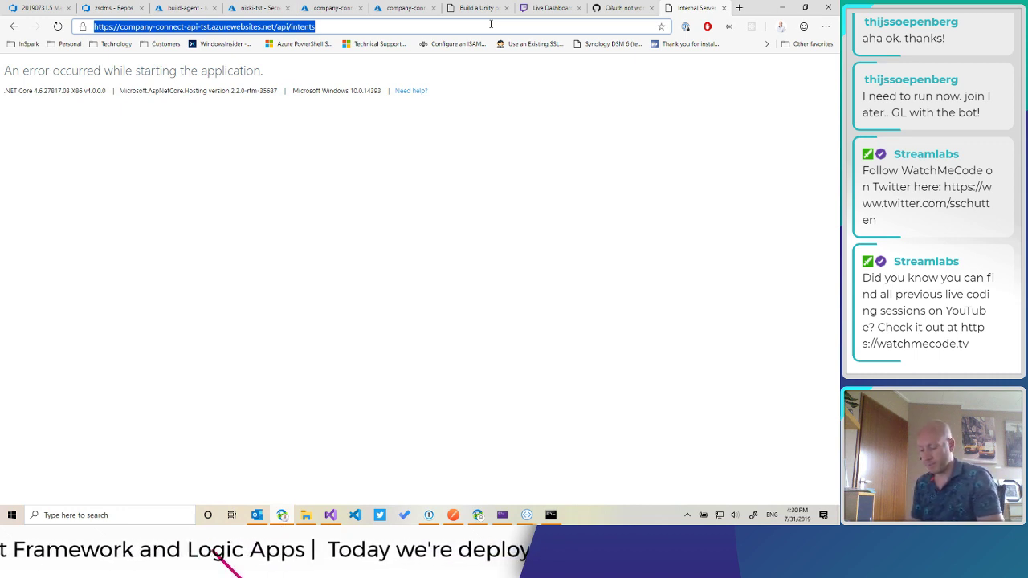
# - Run a Bing search in Edge for 'keyvault copy secrets'
pyautogui.write('keyboard-and-mouse-sharing.com')
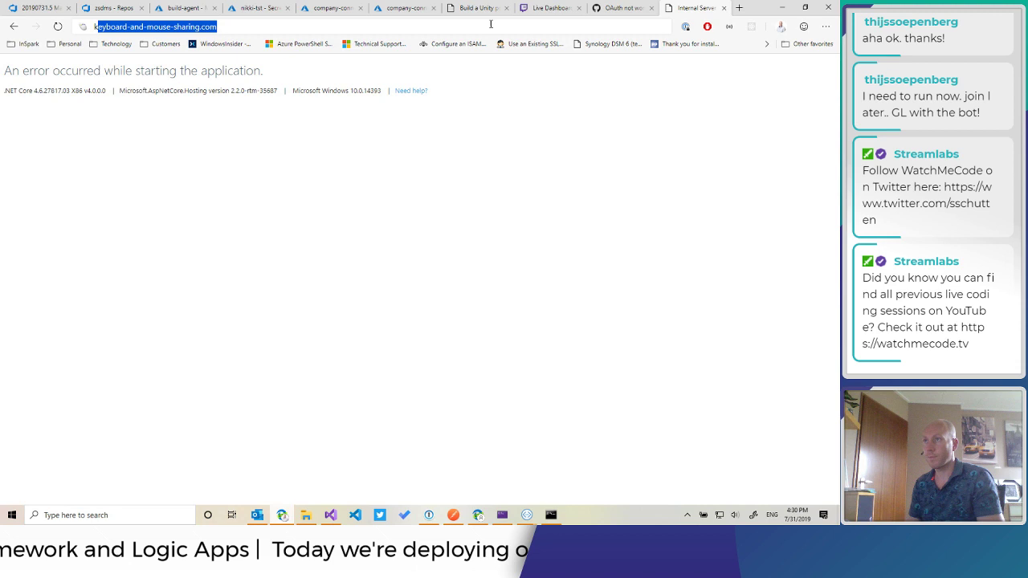
pyautogui.write('keyvault copy sec')
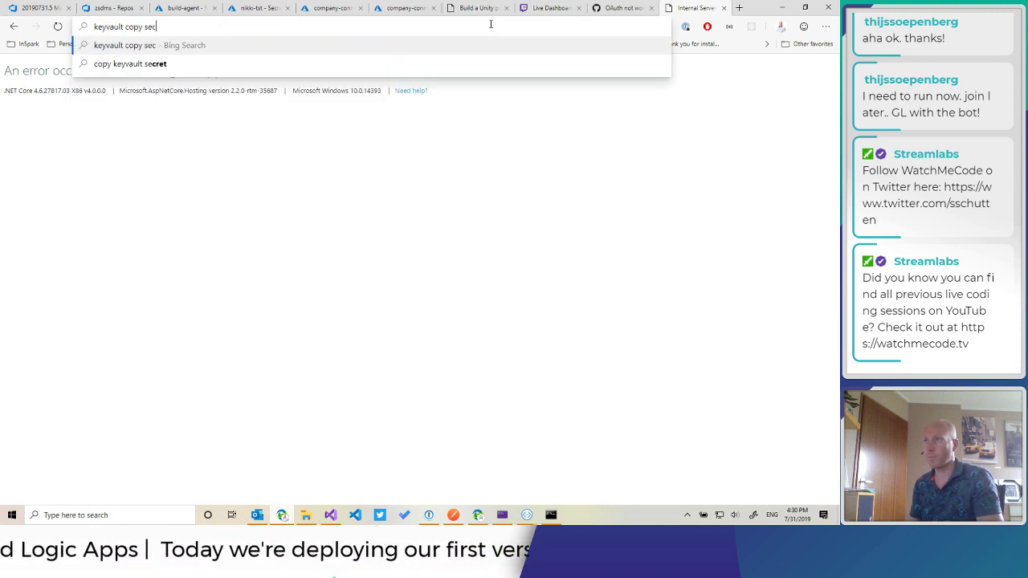
pyautogui.write('ret')
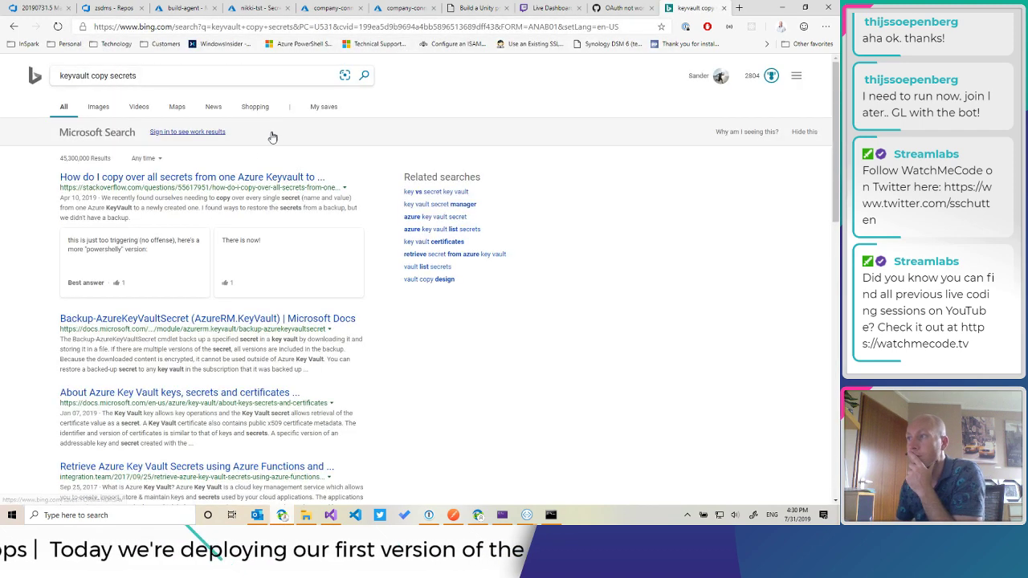
# - Open the Stack Overflow result and read through both PowerShell copy-secrets answers
pyautogui.click(191, 177)
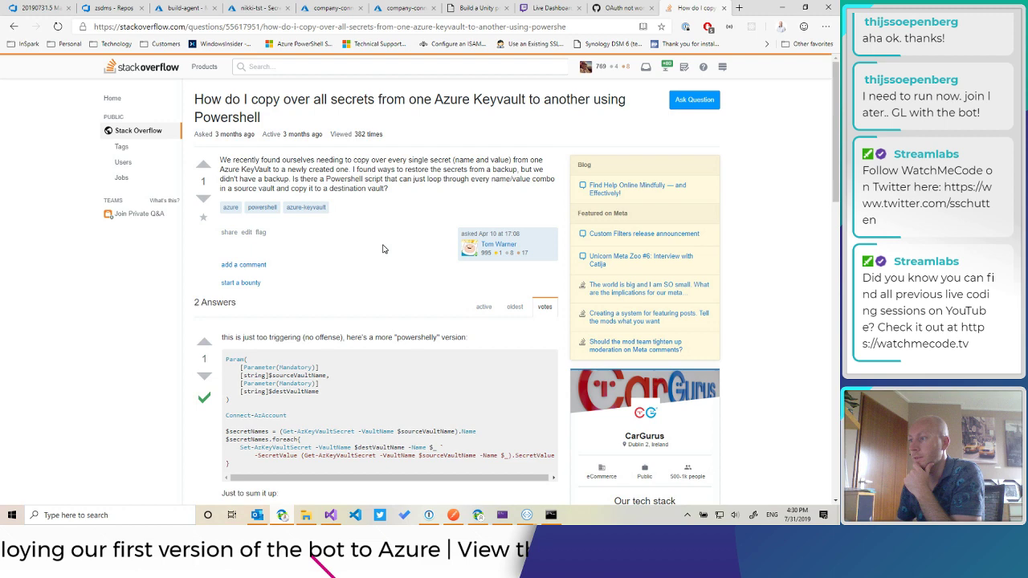
pyautogui.scroll(-3)
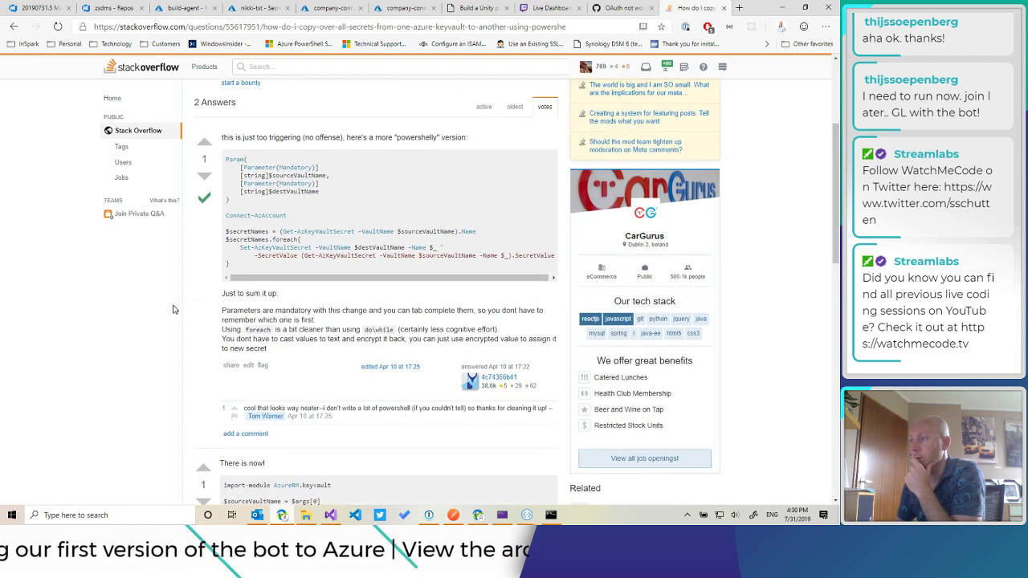
pyautogui.scroll(-3)
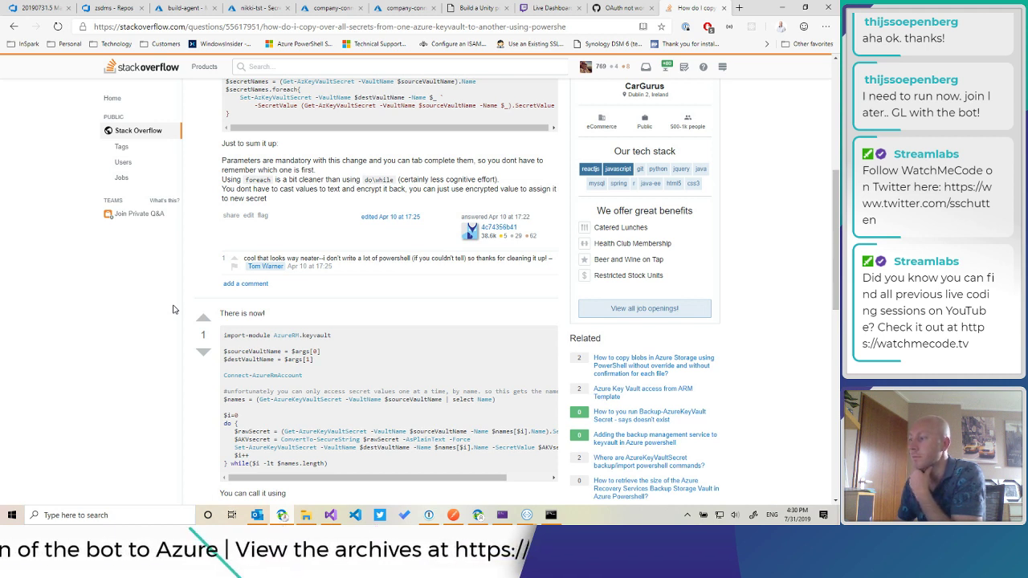
pyautogui.moveTo(312, 426)
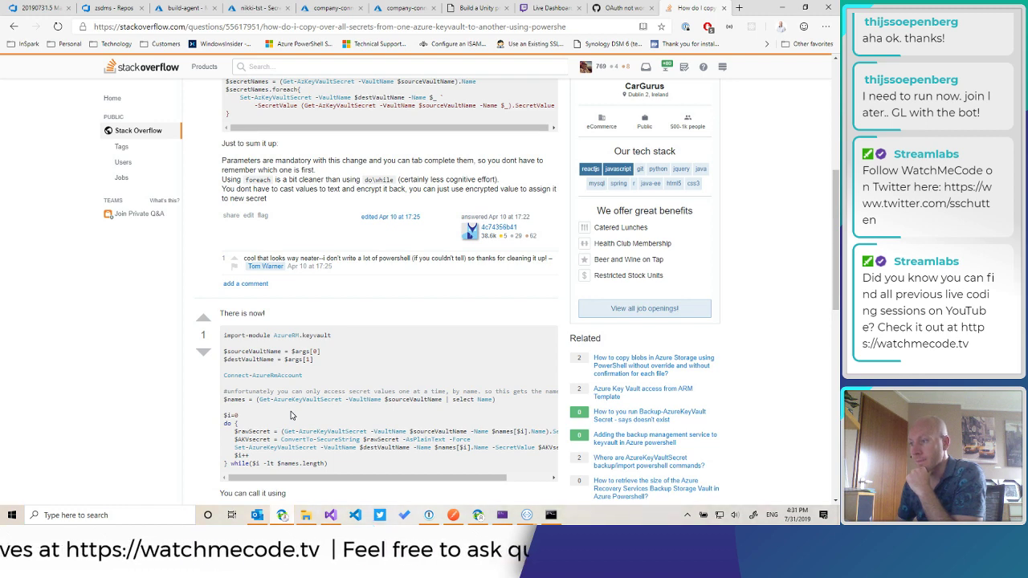
pyautogui.moveTo(154, 381)
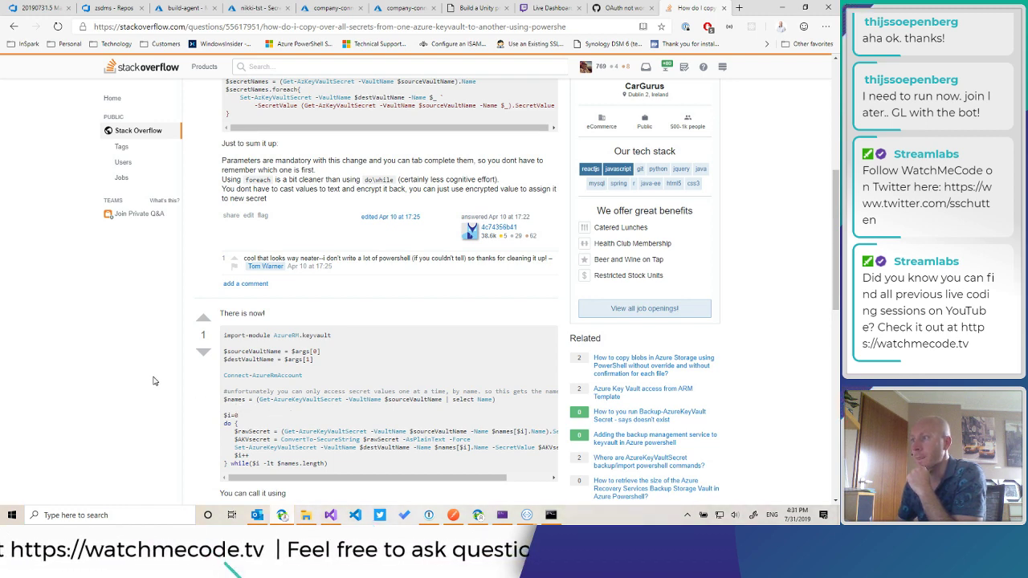
pyautogui.scroll(3)
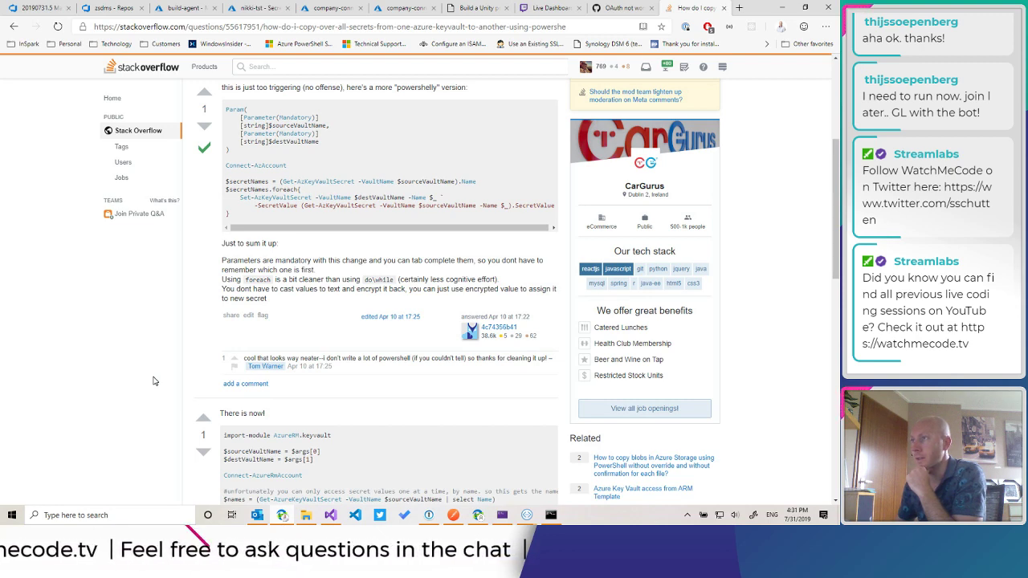
pyautogui.scroll(3)
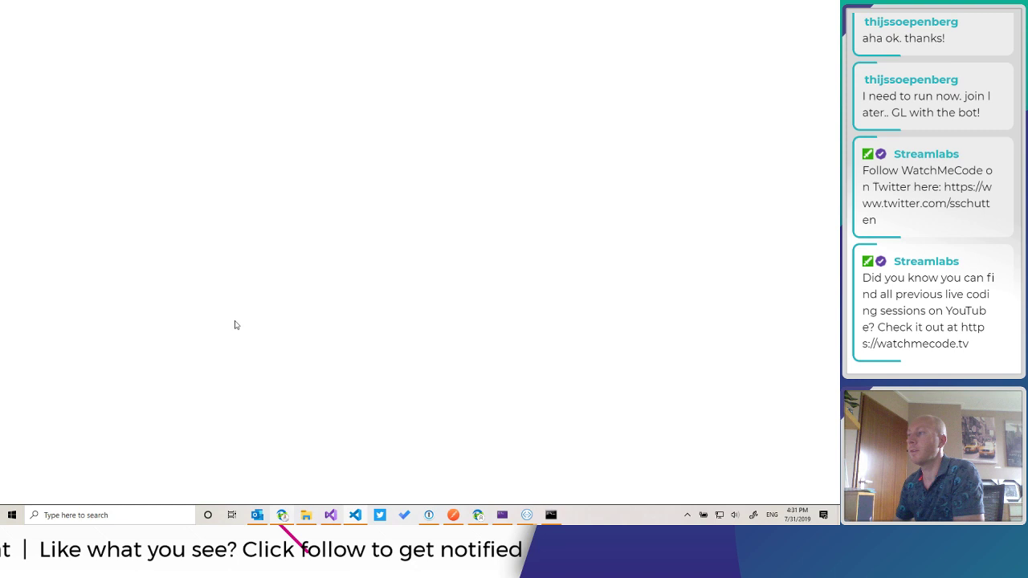
# - Switch to VS Code and start File > Save for the untitled file
pyautogui.click(355, 514)
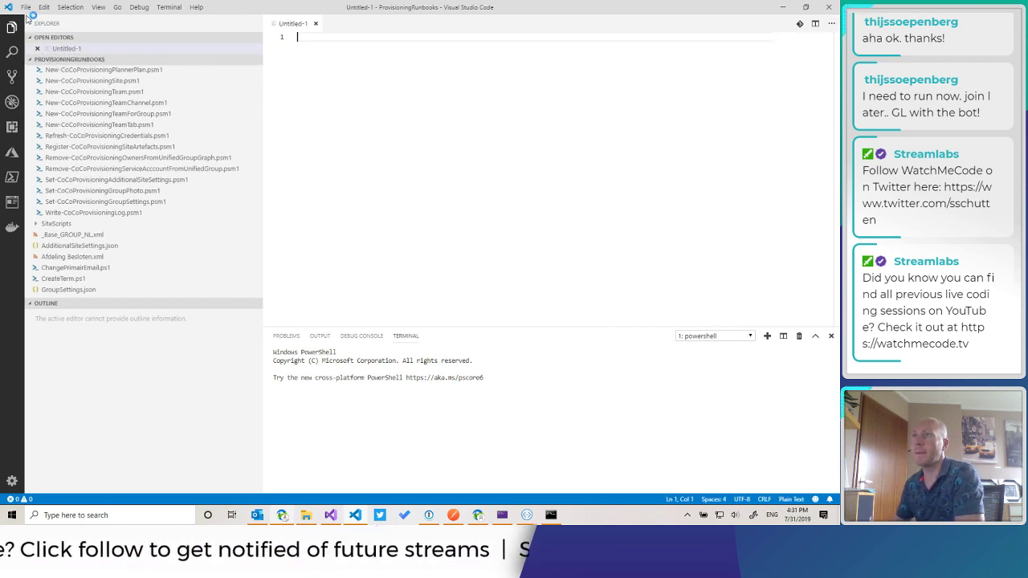
pyautogui.click(25, 8)
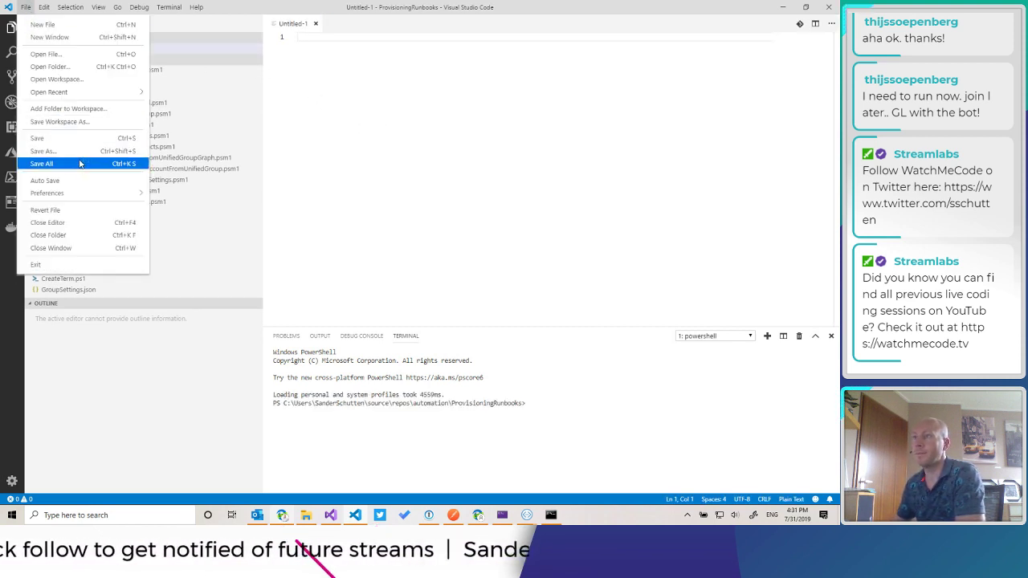
pyautogui.click(49, 92)
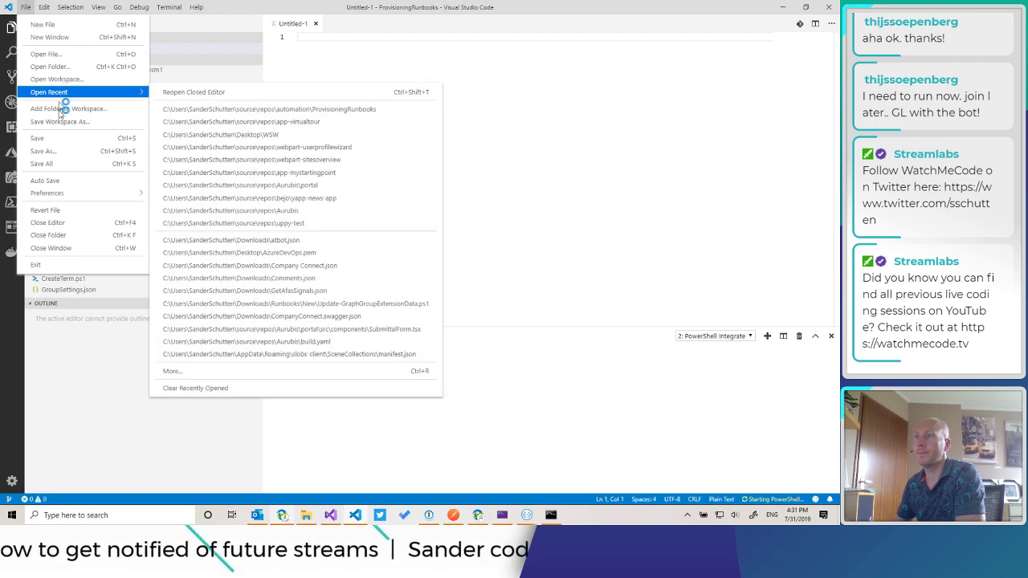
pyautogui.moveTo(37, 137)
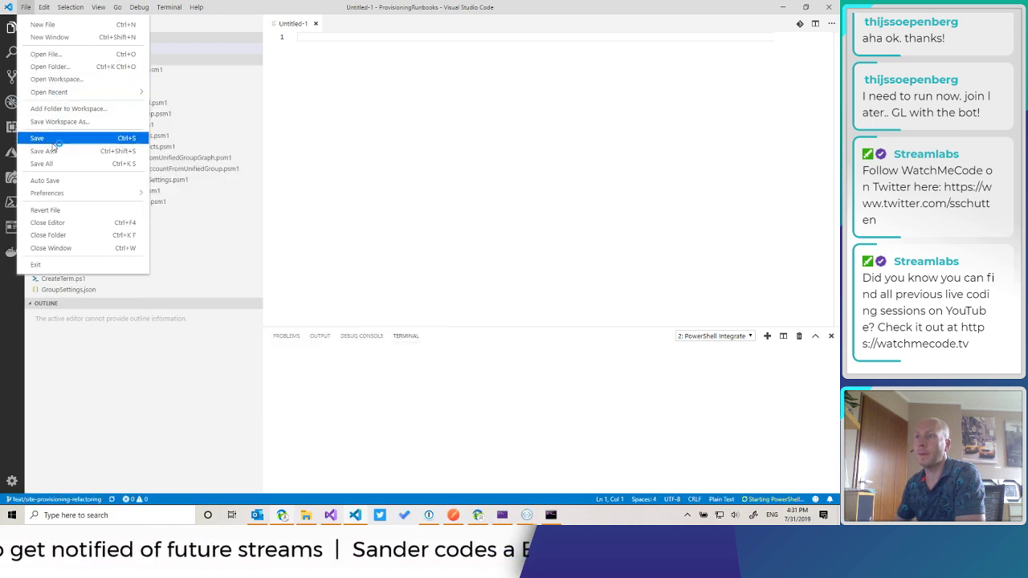
pyautogui.click(39, 151)
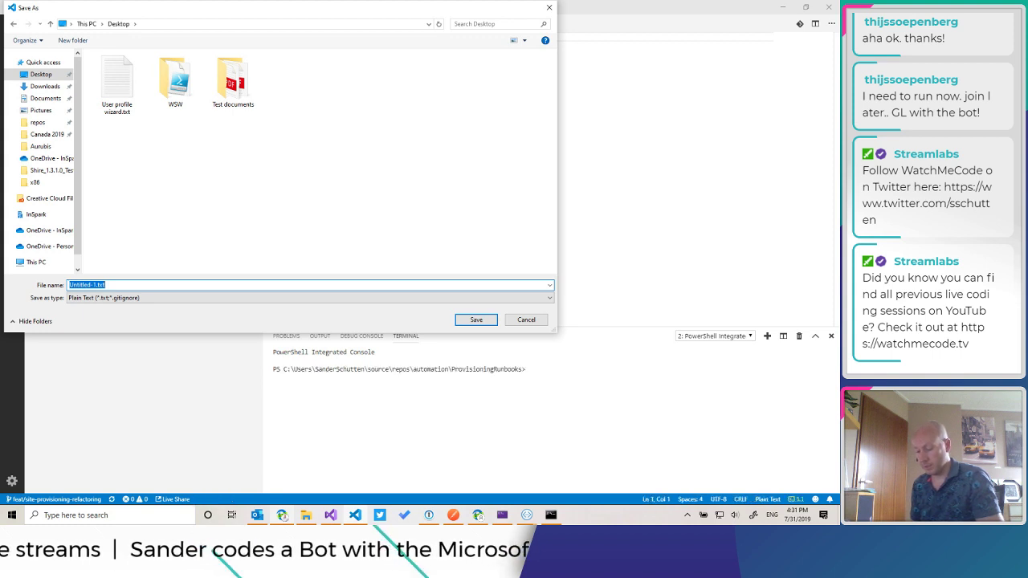
# - Save the file to the Desktop as CopySecrets.ps1
pyautogui.write('Copy4')
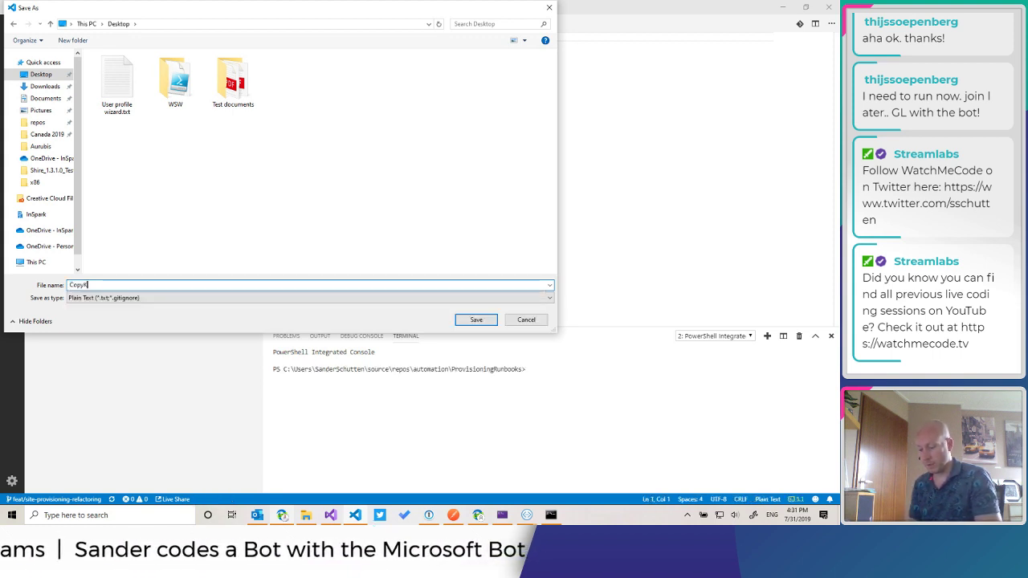
pyautogui.write('Secret')
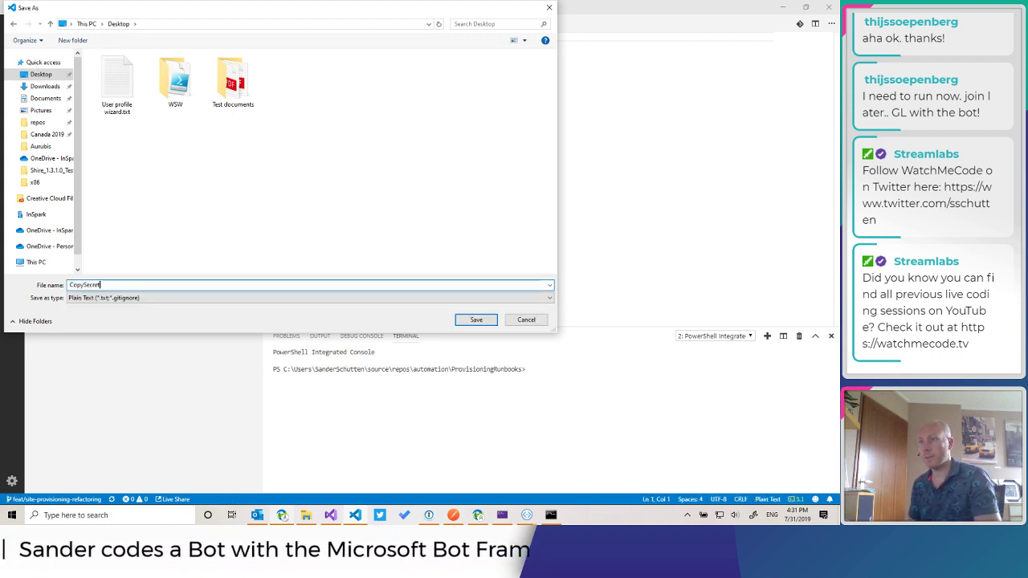
pyautogui.click(475, 319)
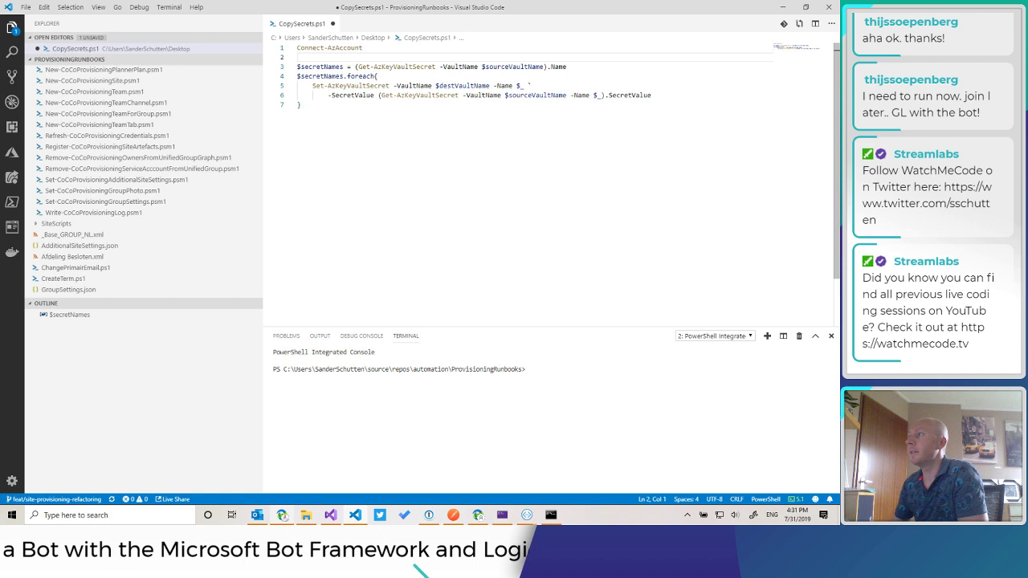
pyautogui.moveTo(464, 67)
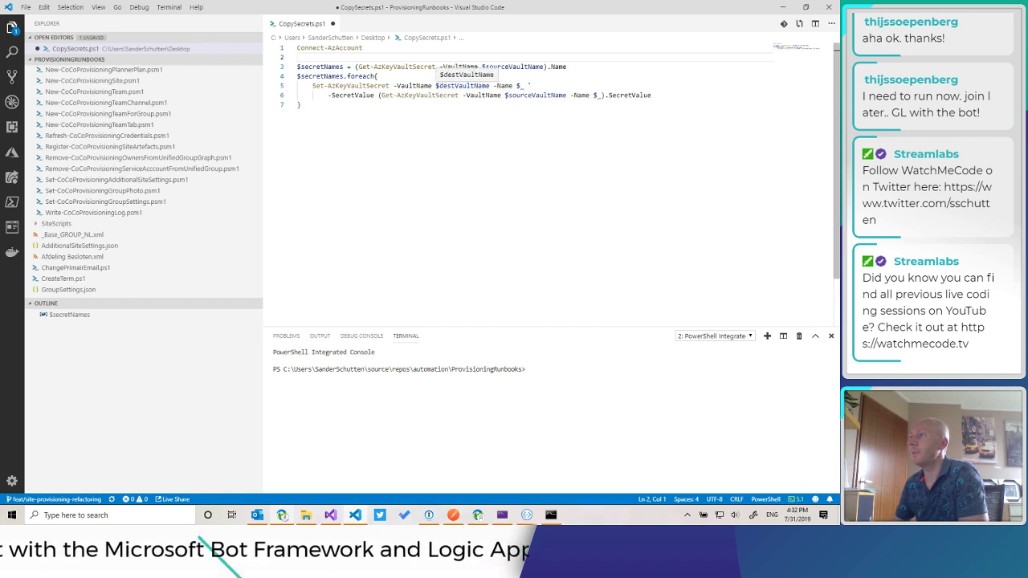
# - Add $sourceVaultName 'nikki-tst' and $destVaultName 'company-connect-tst' above Connect-AzAccount
pyautogui.doubleClick(462, 86)
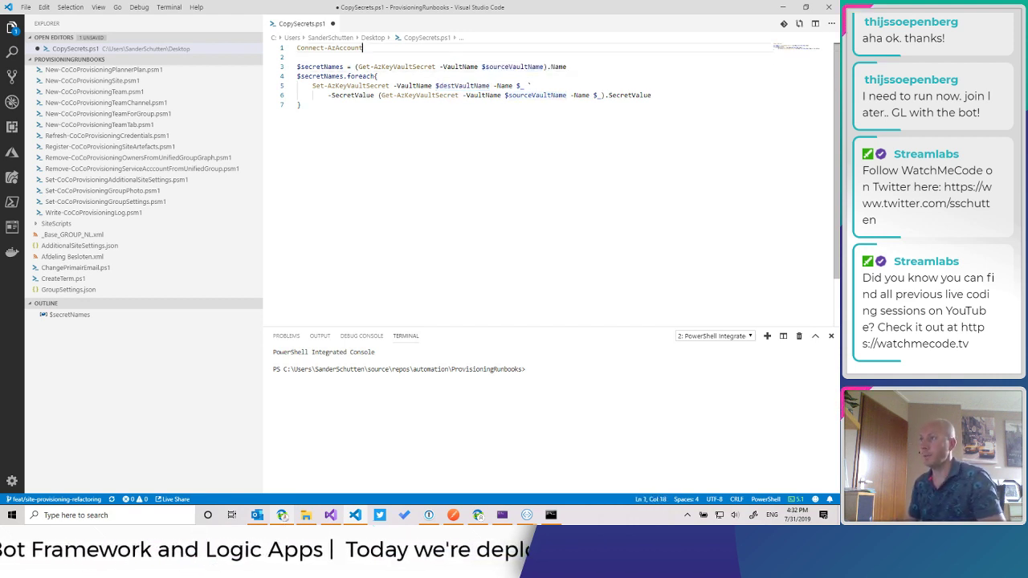
pyautogui.press('Enter')
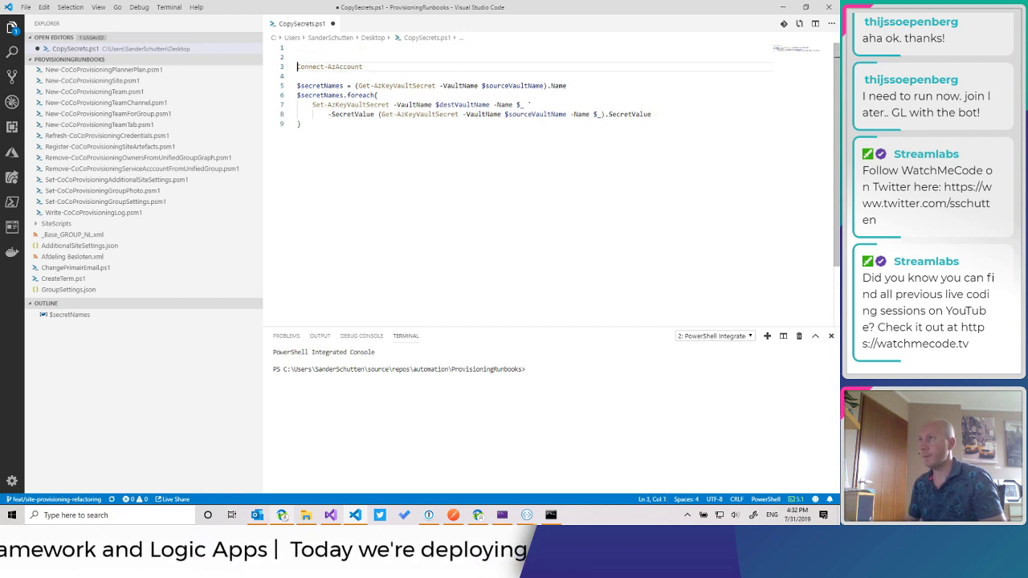
pyautogui.write('$sourceVaultName = "')
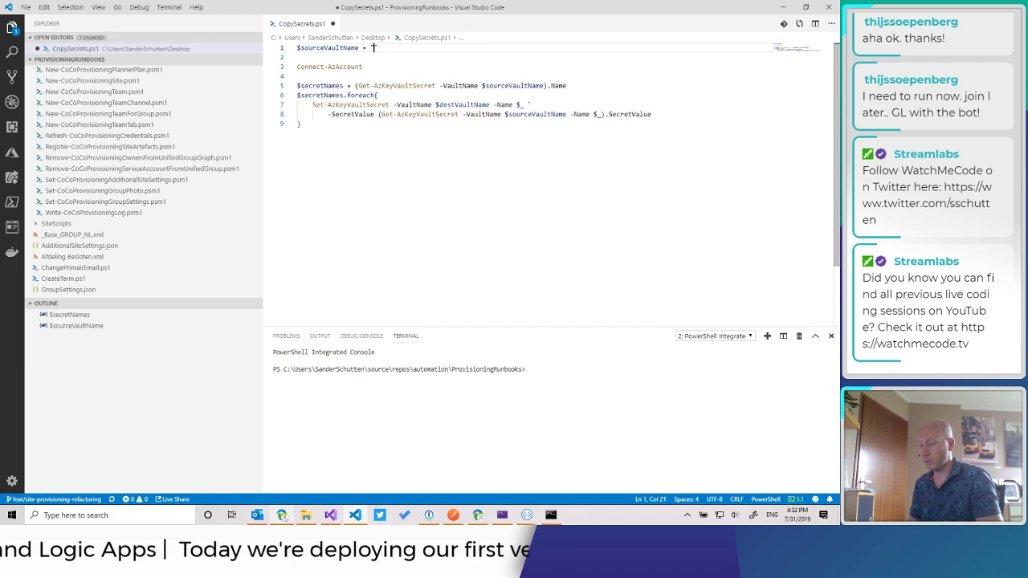
pyautogui.write('nikki-tst"')
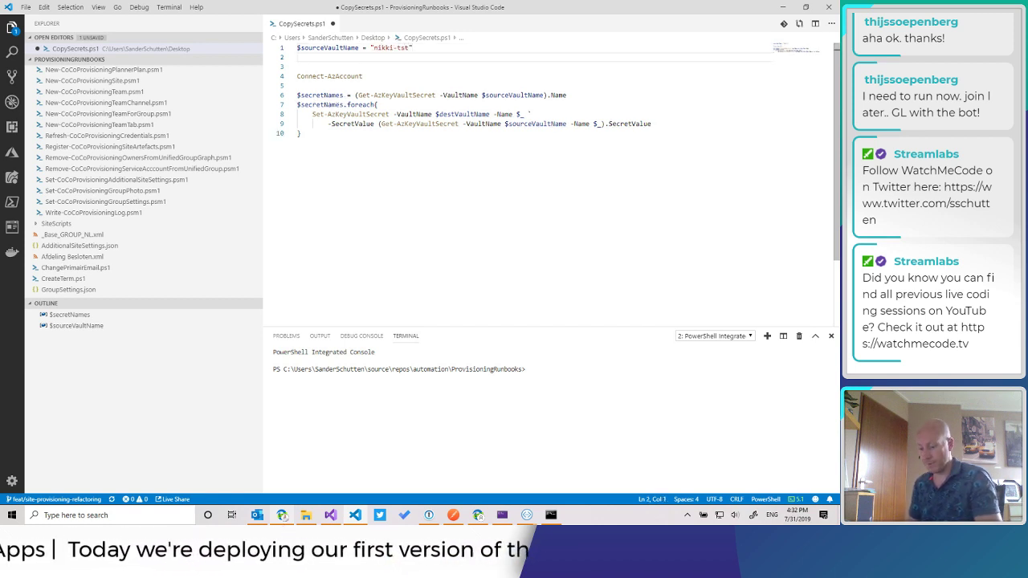
pyautogui.write('$destV')
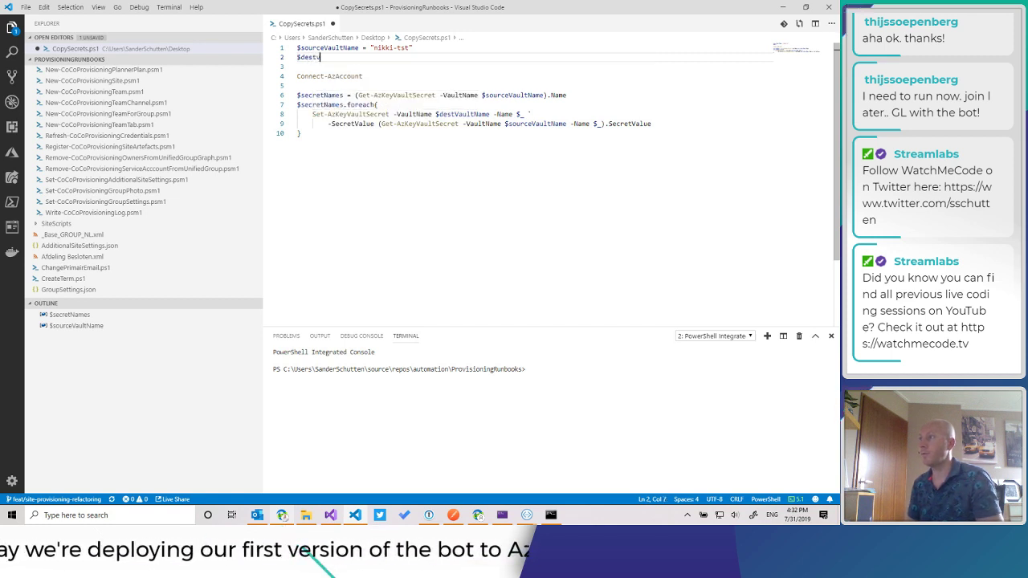
pyautogui.write('dest')
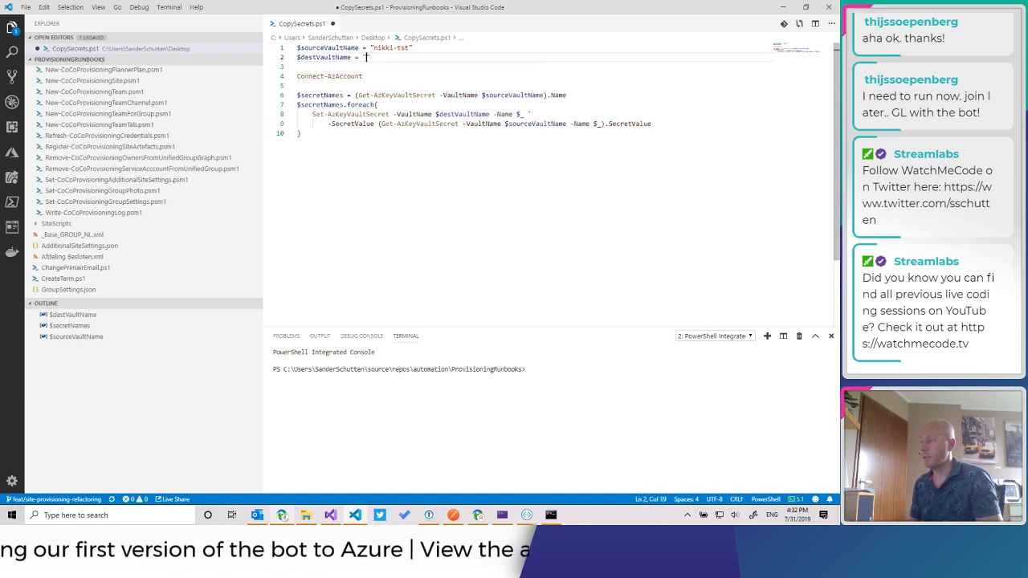
pyautogui.write('company')
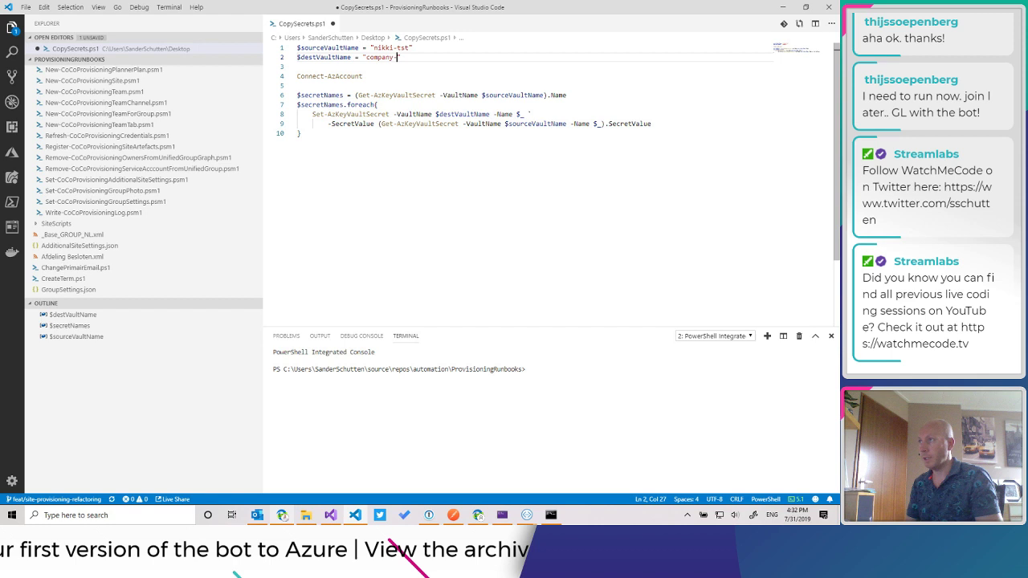
pyautogui.write('connect-tst')
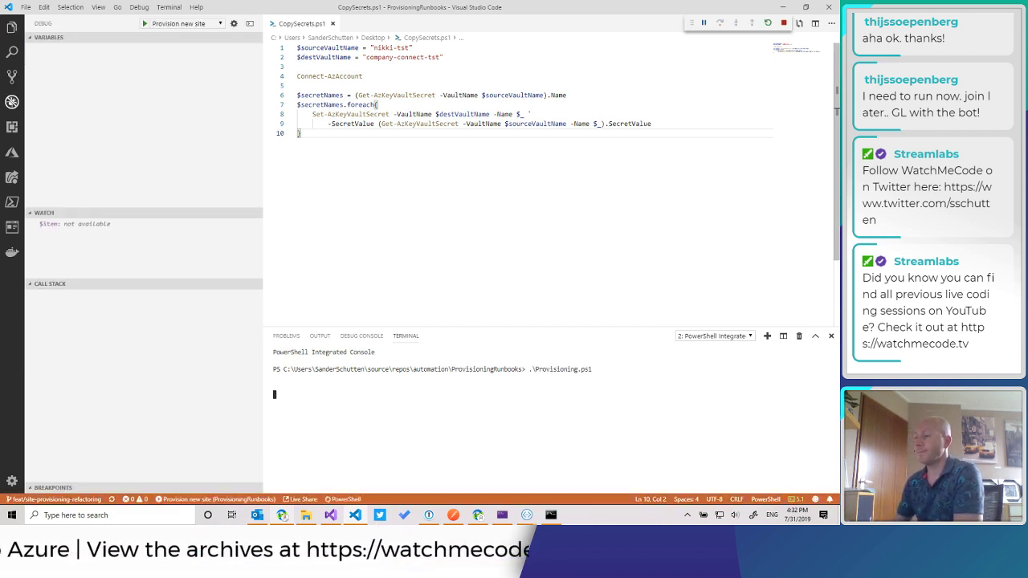
pyautogui.moveTo(489, 435)
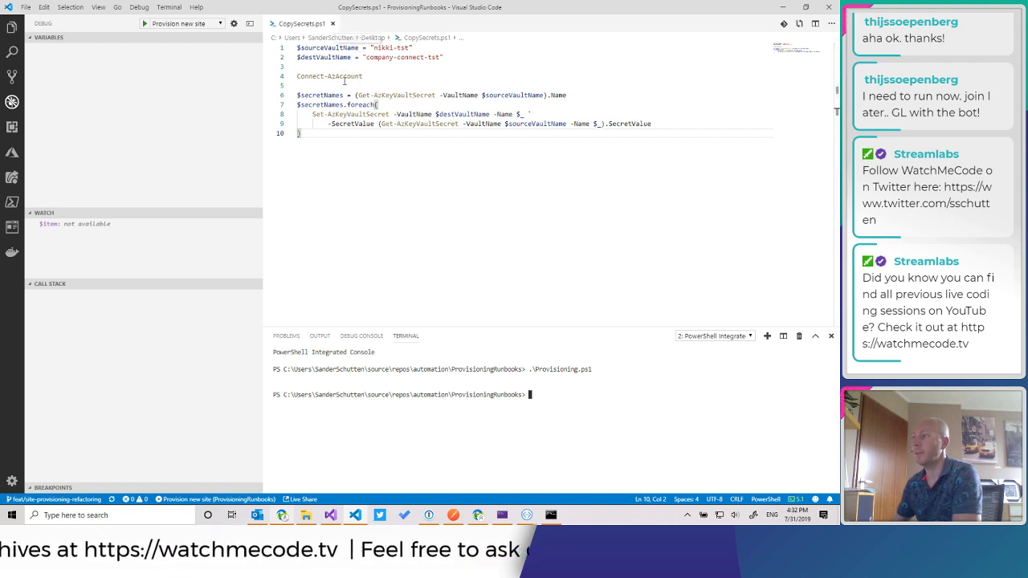
pyautogui.moveTo(572, 413)
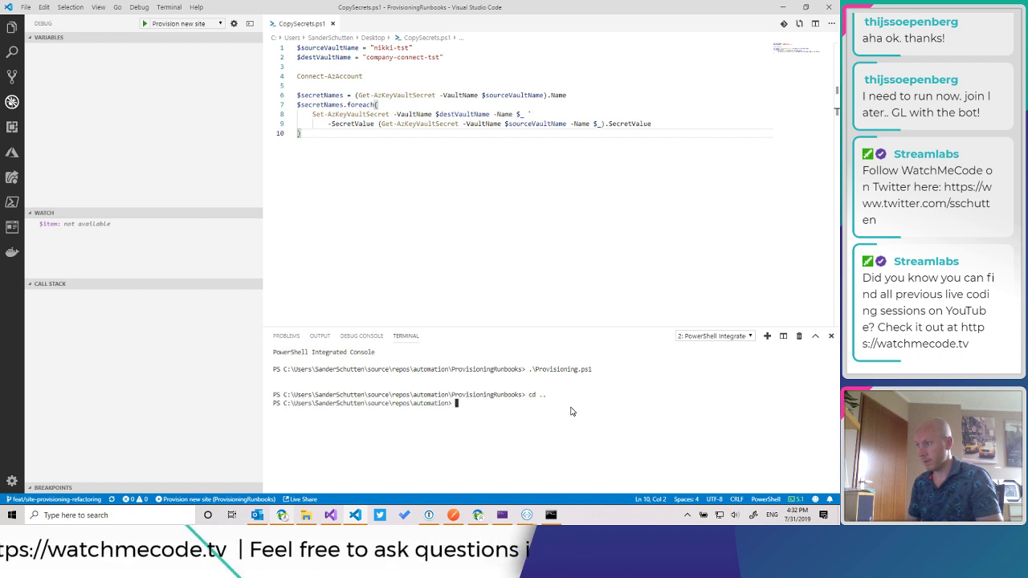
# - In the terminal, cd to Desktop and run .\CopySecrets.ps1
pyautogui.write('cd ..')
pyautogui.write('cd .\\Desktop')
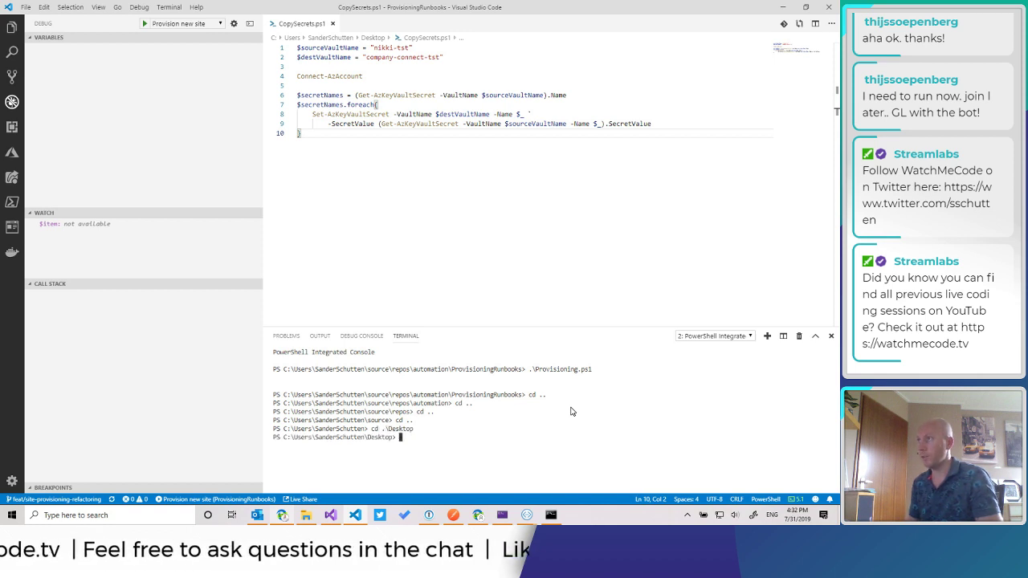
pyautogui.write('cop')
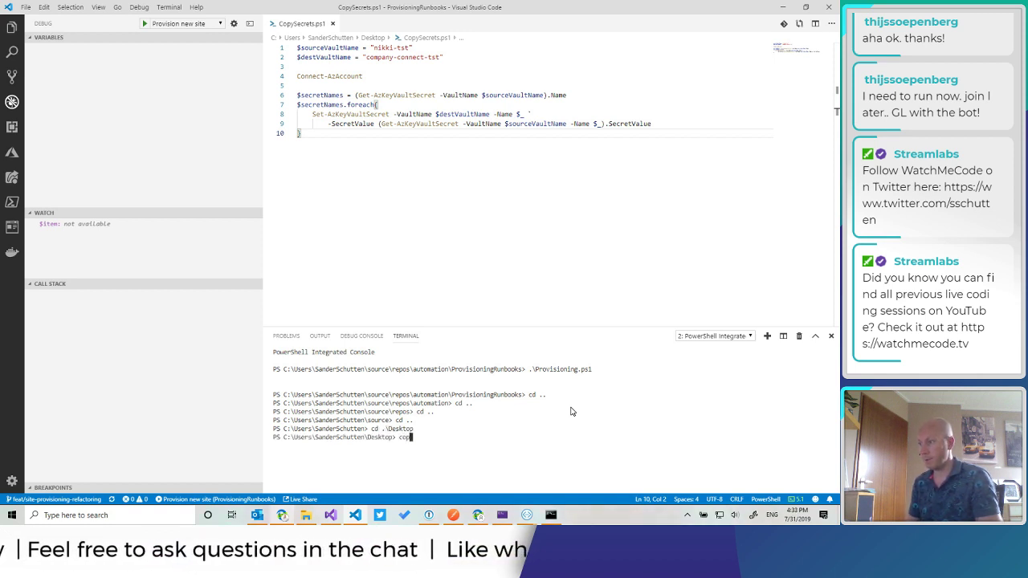
pyautogui.press('Return')
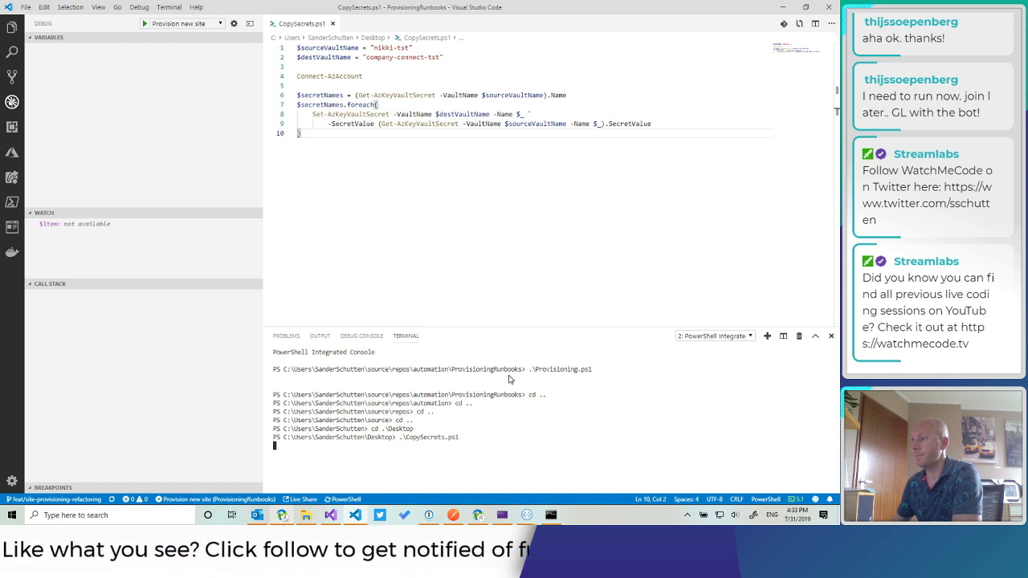
pyautogui.moveTo(498, 432)
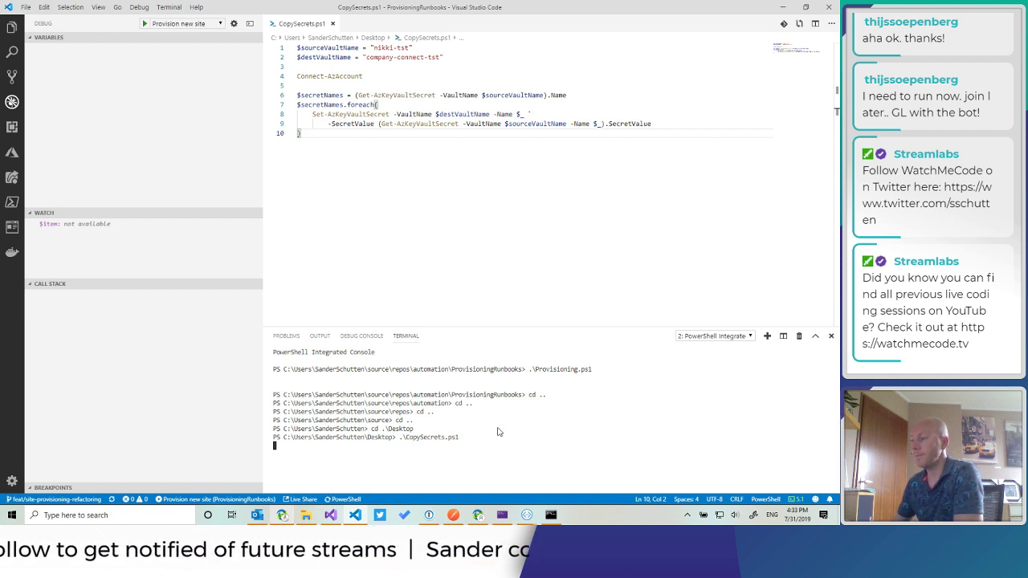
pyautogui.moveTo(351, 464)
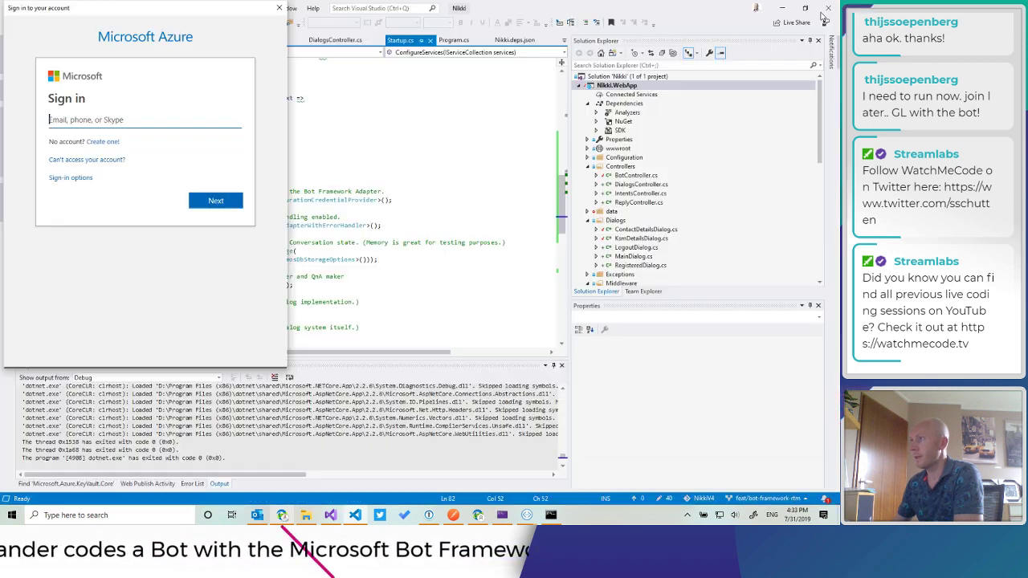
# - Close the Microsoft Azure sign-in prompt and open Windows search
pyautogui.click(279, 7)
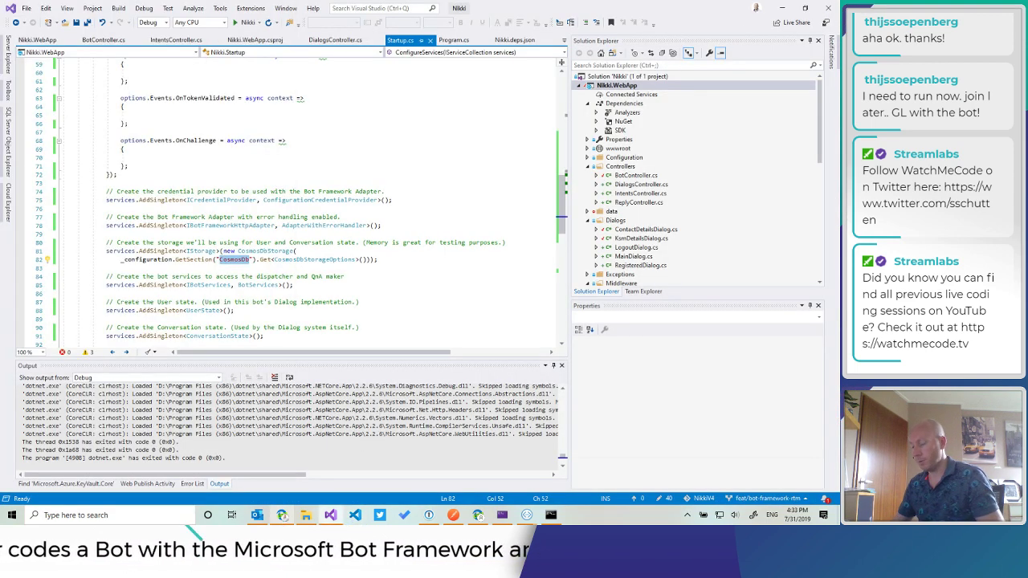
pyautogui.click(12, 515)
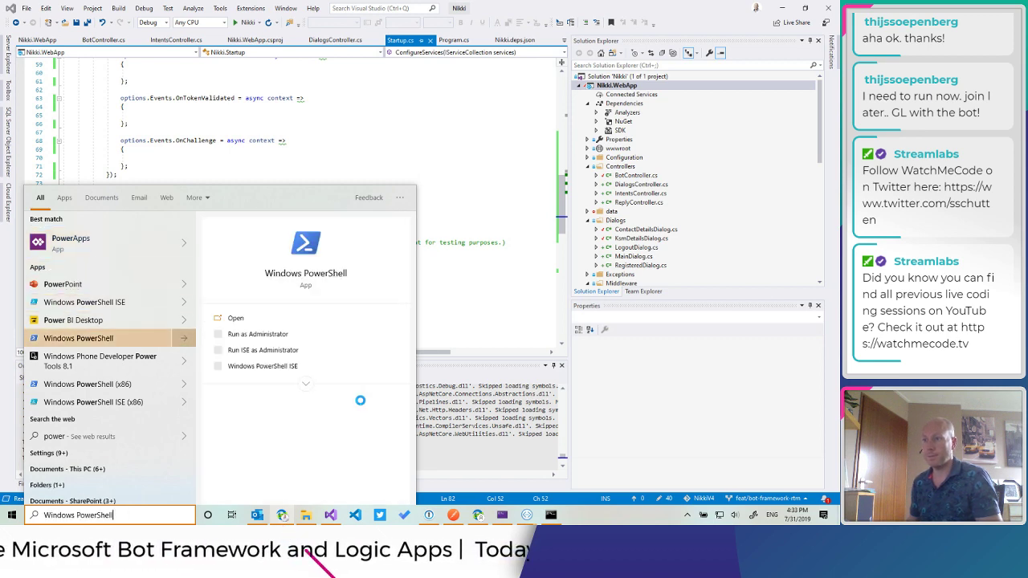
# - Run CopySecrets.ps1 in Windows PowerShell and sign in to Azure as sander.schutten@
pyautogui.click(235, 318)
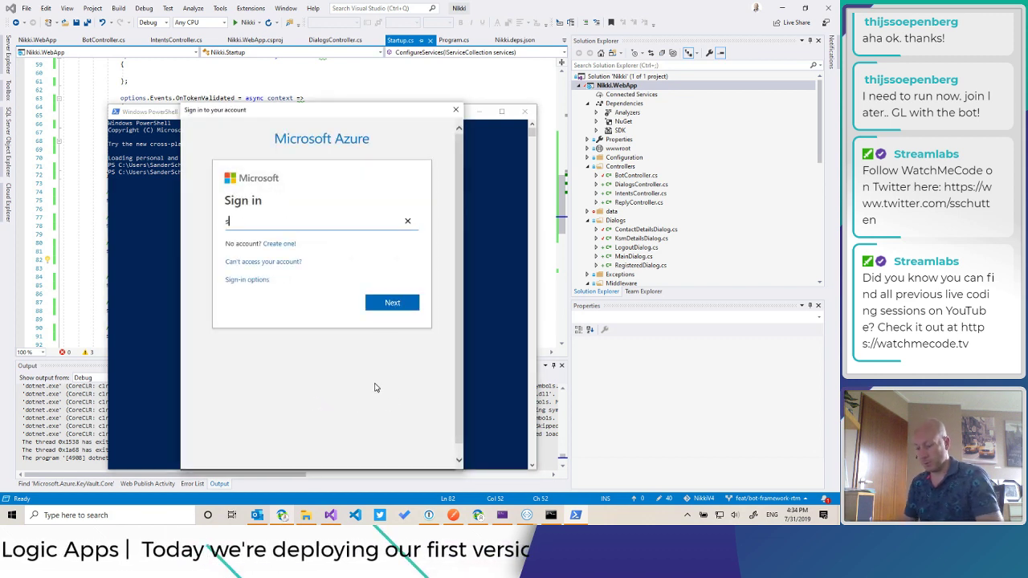
pyautogui.write('sander.schutten@')
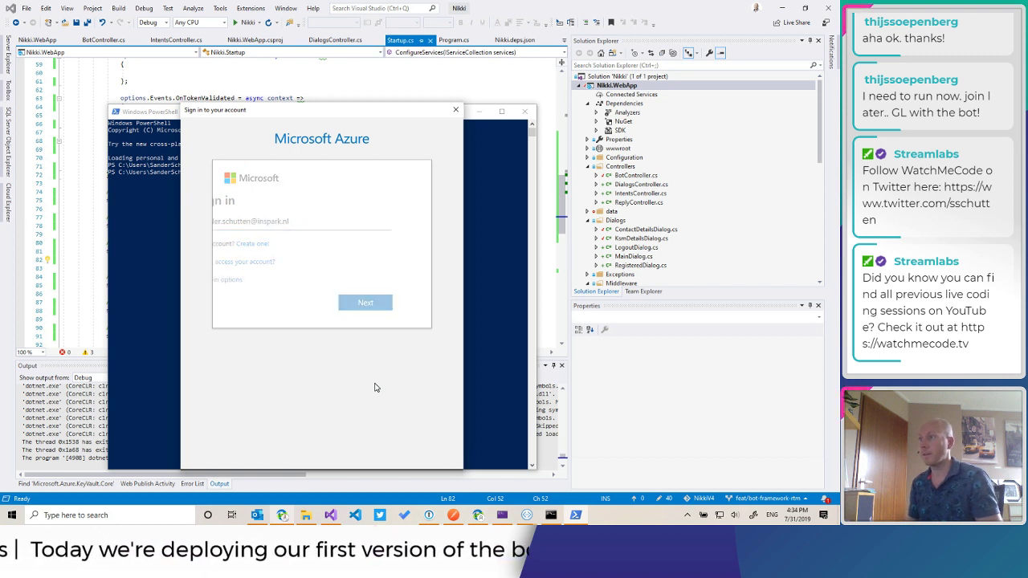
pyautogui.click(366, 303)
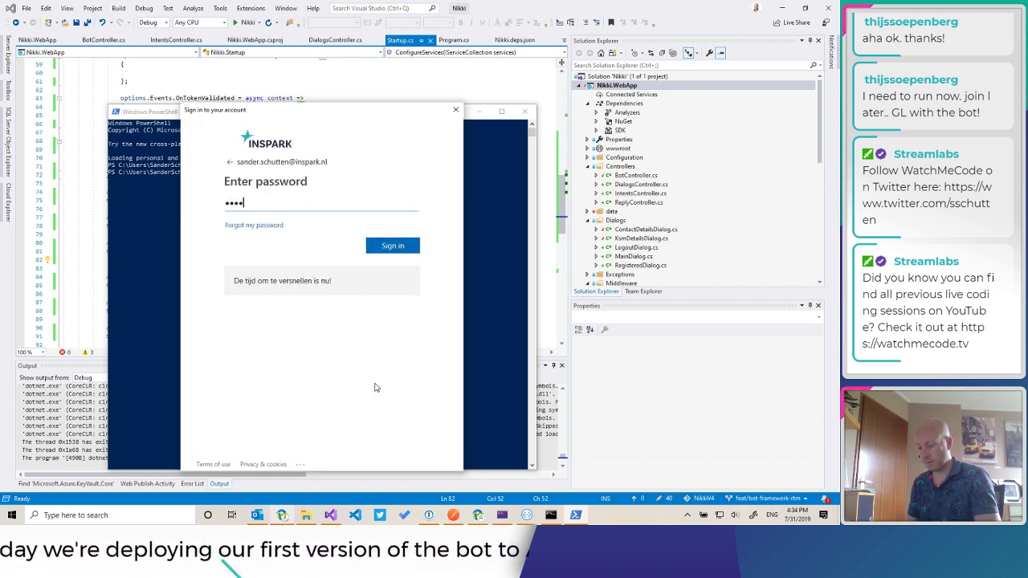
pyautogui.click(392, 245)
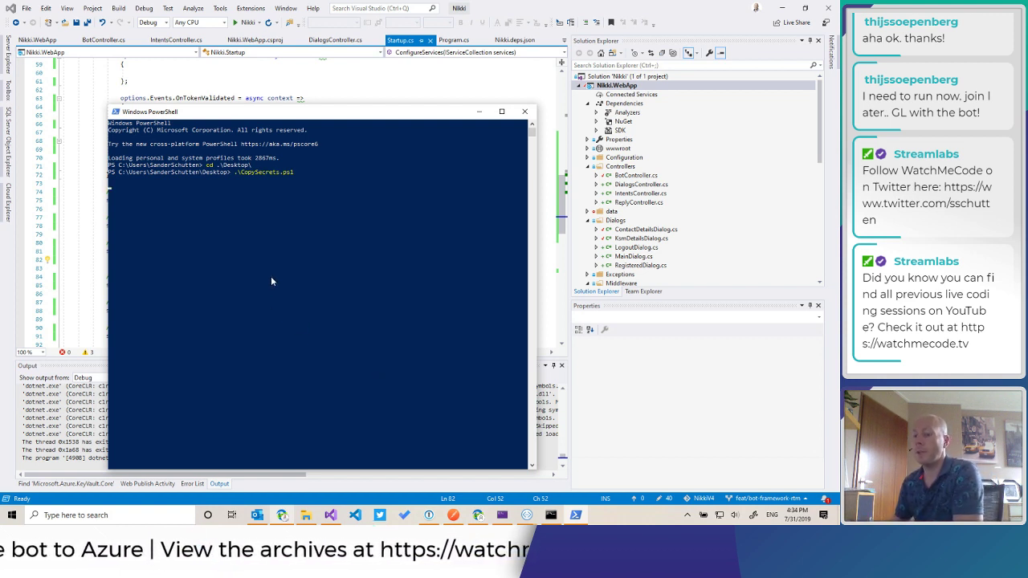
pyautogui.moveTo(307, 258)
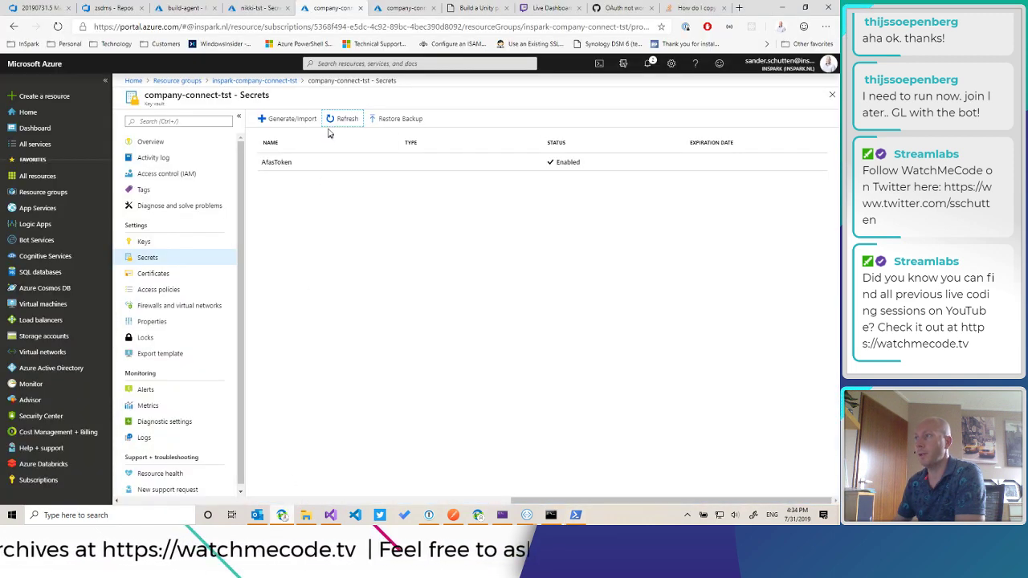
# - Refresh the company-connect-tst secrets list repeatedly, then view the finished PowerShell output
pyautogui.click(344, 118)
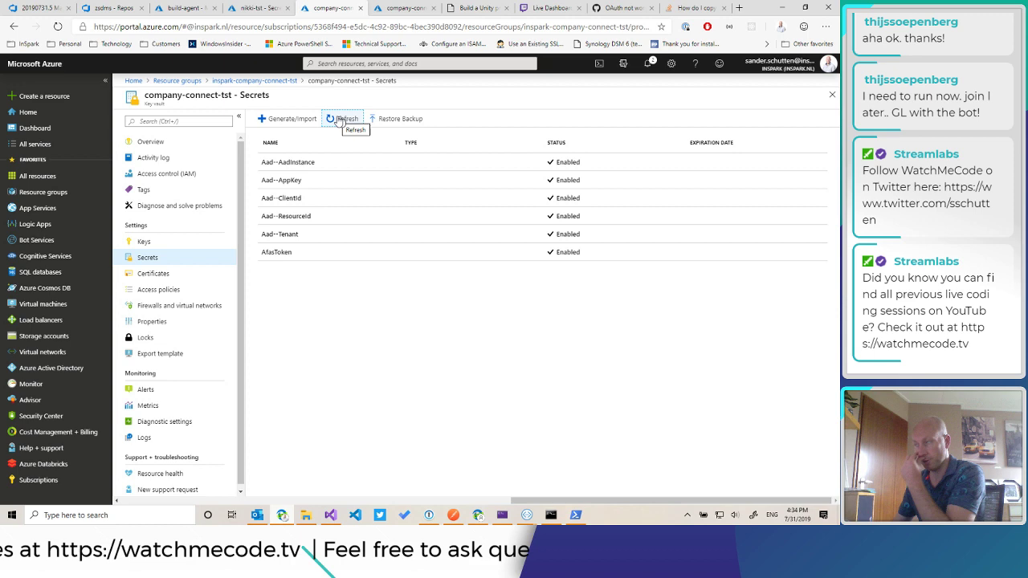
pyautogui.click(345, 119)
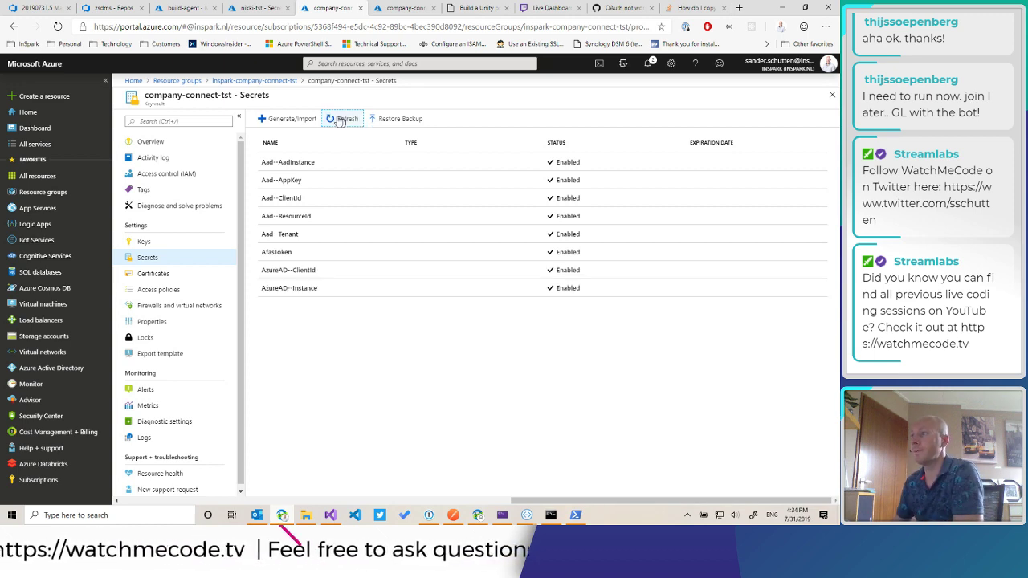
pyautogui.click(344, 118)
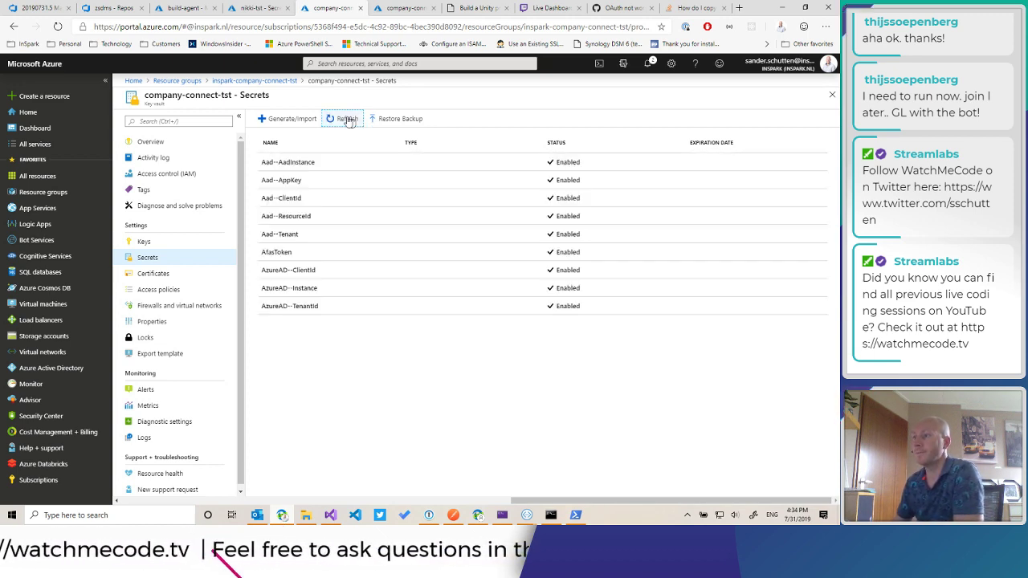
pyautogui.click(347, 118)
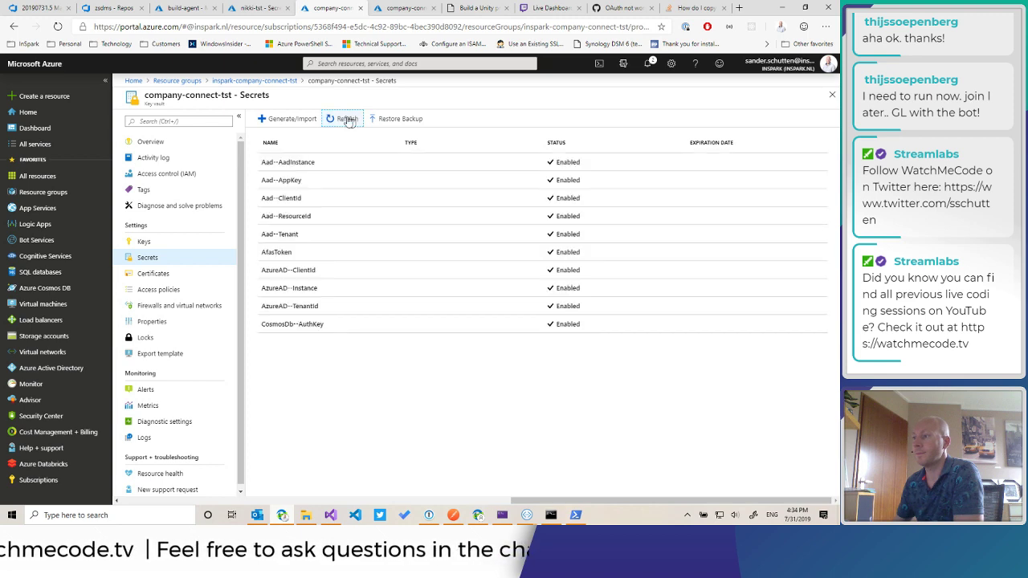
pyautogui.click(347, 118)
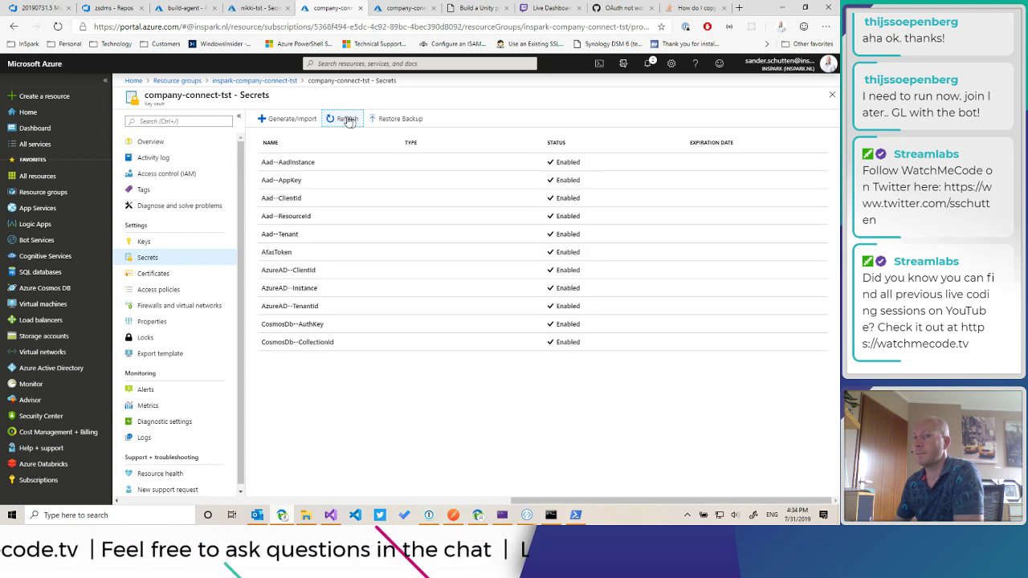
pyautogui.click(347, 118)
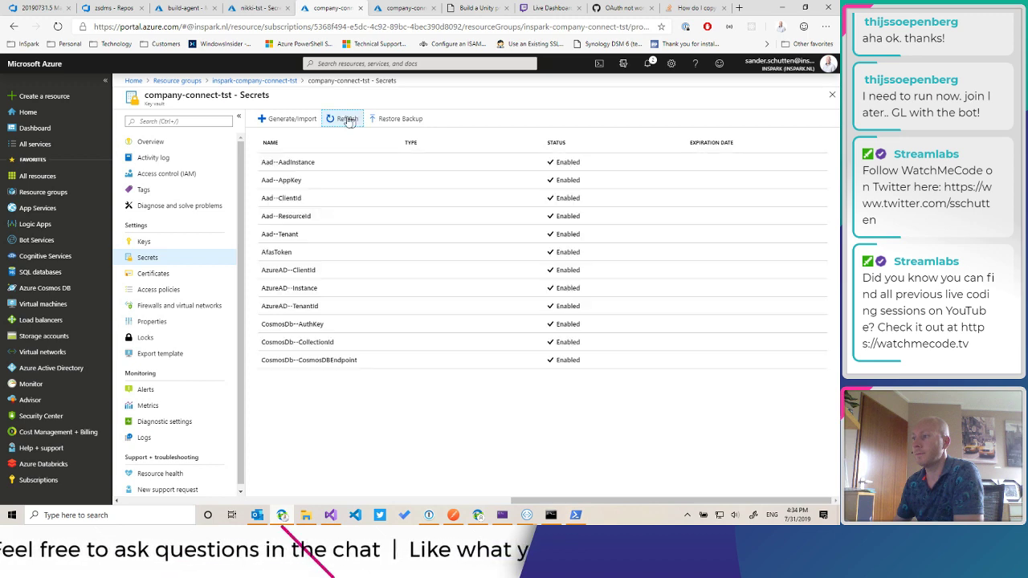
pyautogui.click(344, 119)
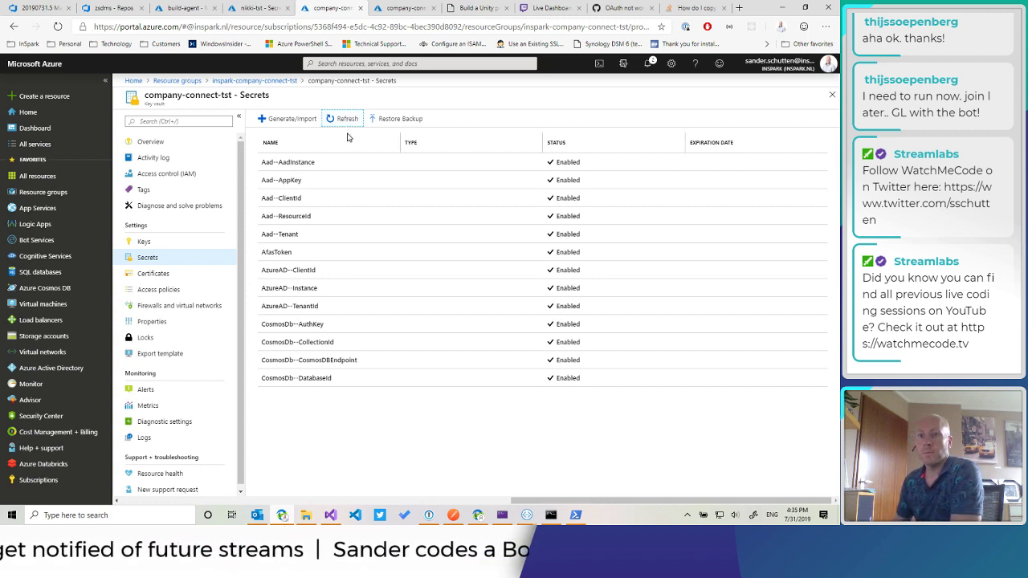
pyautogui.click(345, 119)
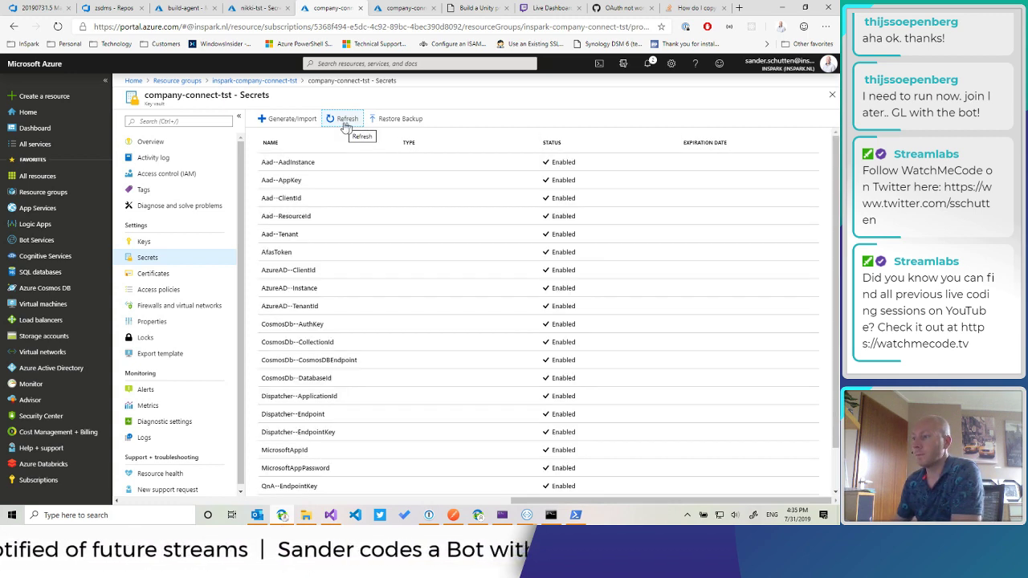
pyautogui.click(574, 515)
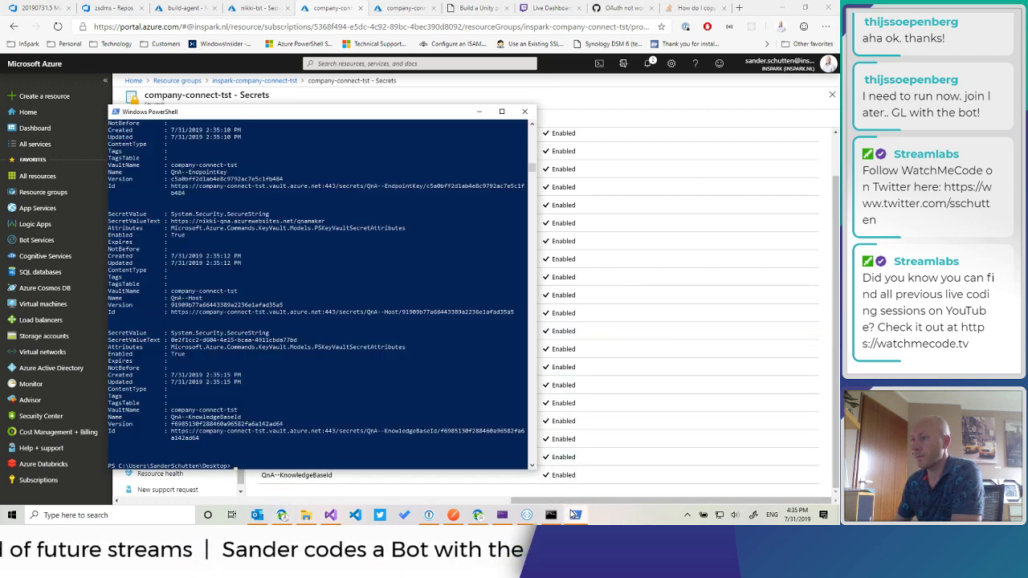
pyautogui.moveTo(480, 135)
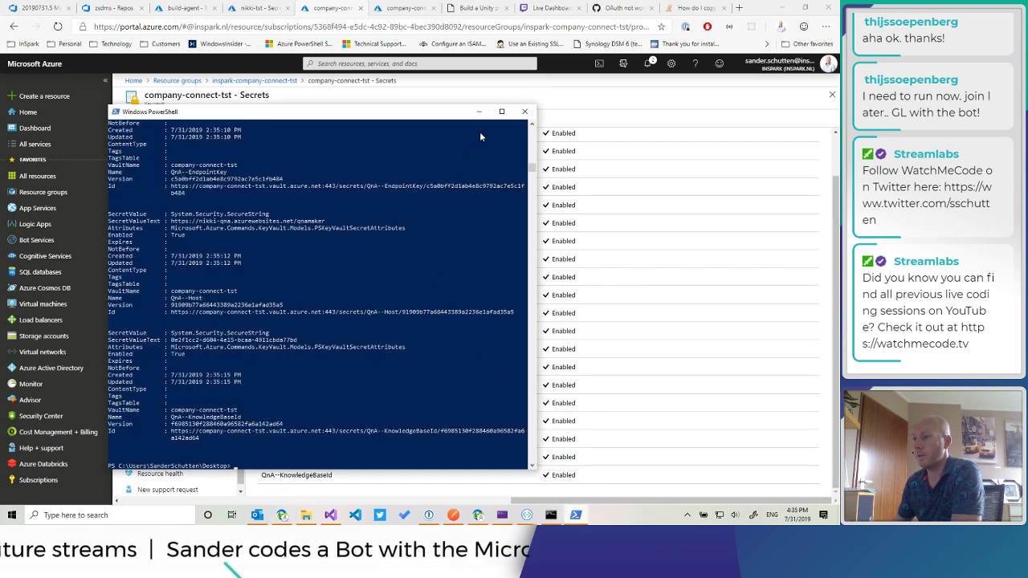